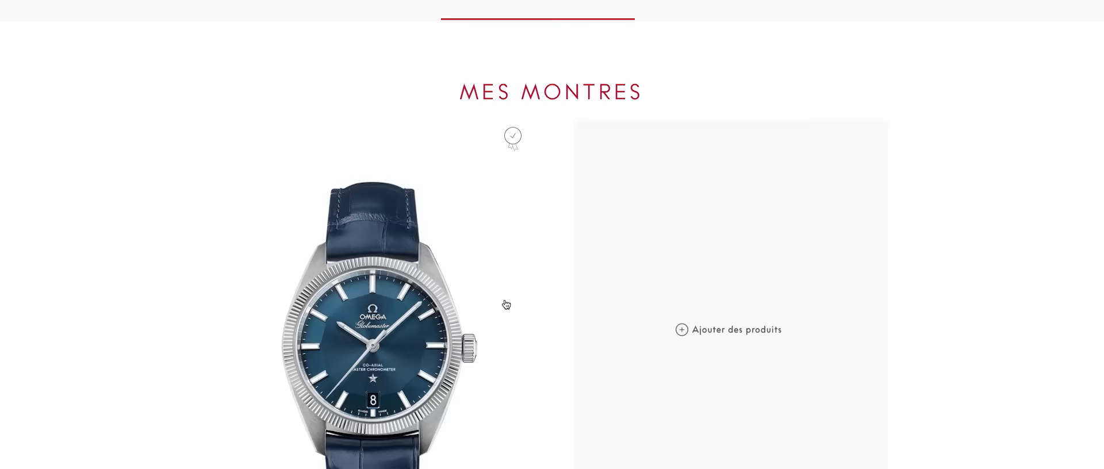
Scroll to the saved Globemaster watch and choose 'Voir les résultats des tests de ma montre'
scroll(down, 3)
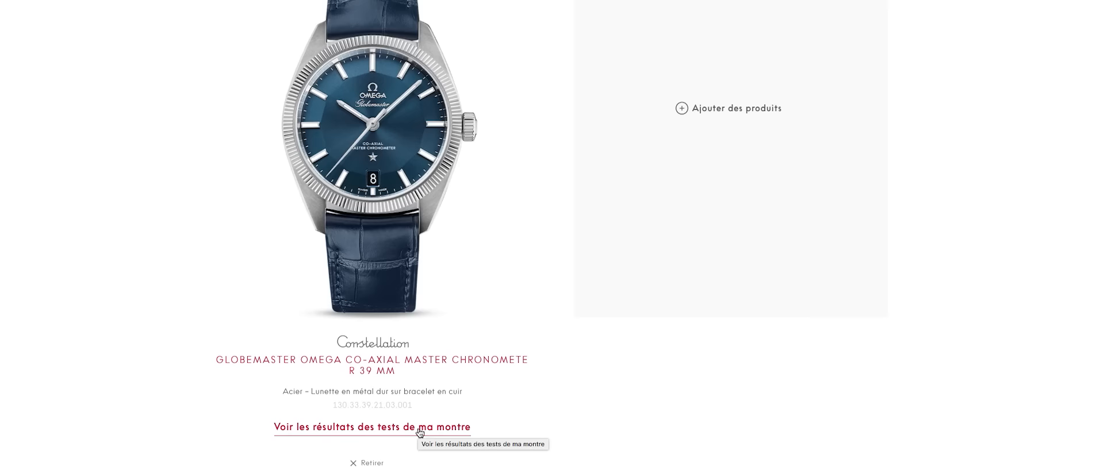
click(372, 427)
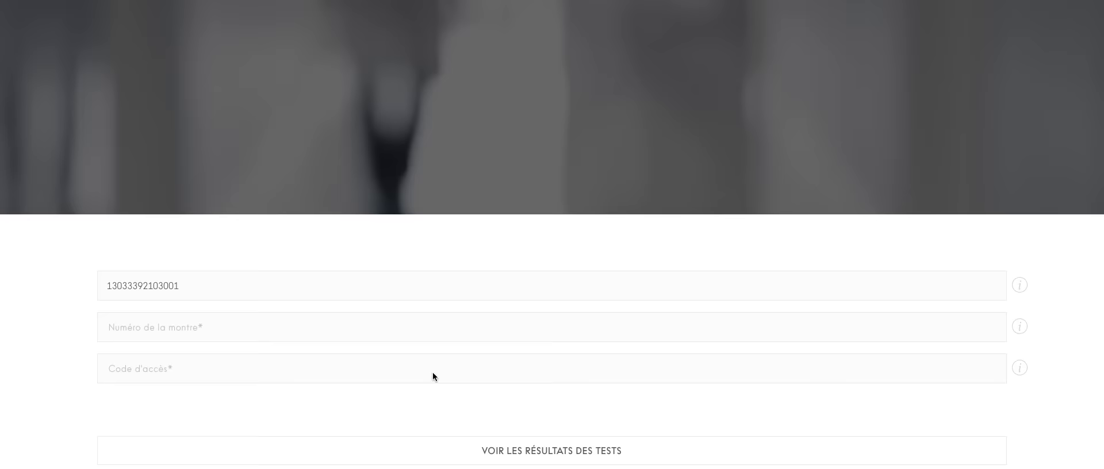